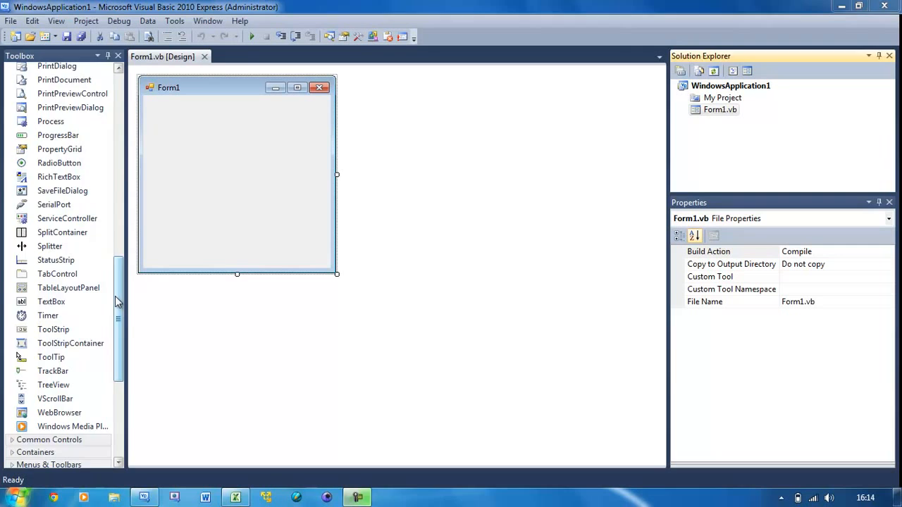
# Step: Enlarge the new button to fill the form, label it 'Start', and title the form 'For Loop'
pyautogui.scroll(3)
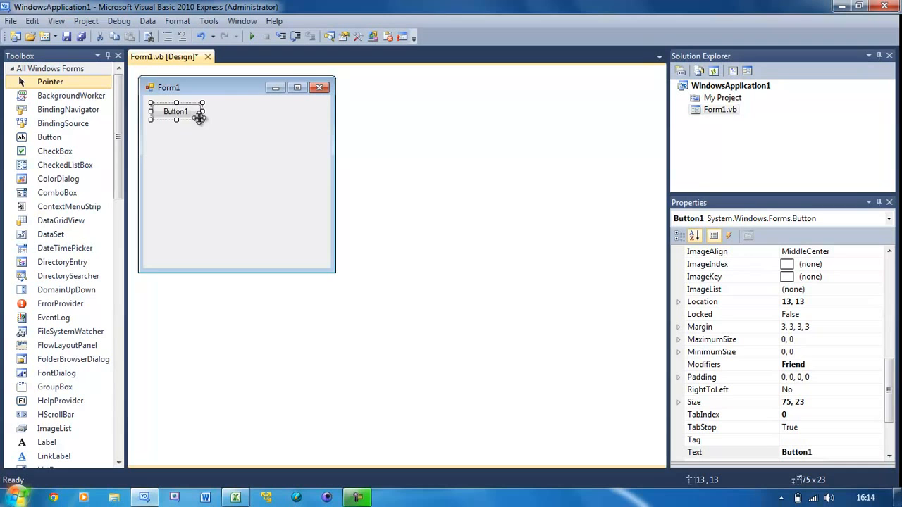
pyautogui.moveTo(204, 119); pyautogui.dragTo(323, 267)
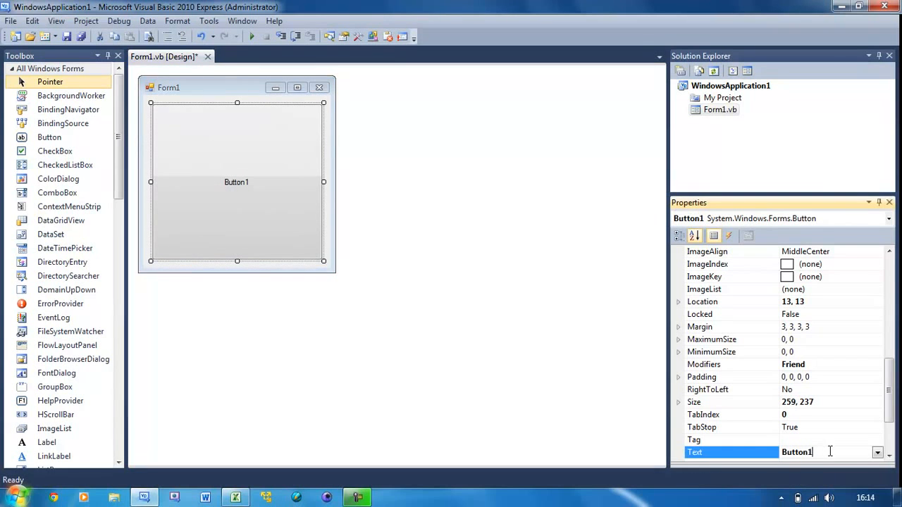
pyautogui.write('Start')
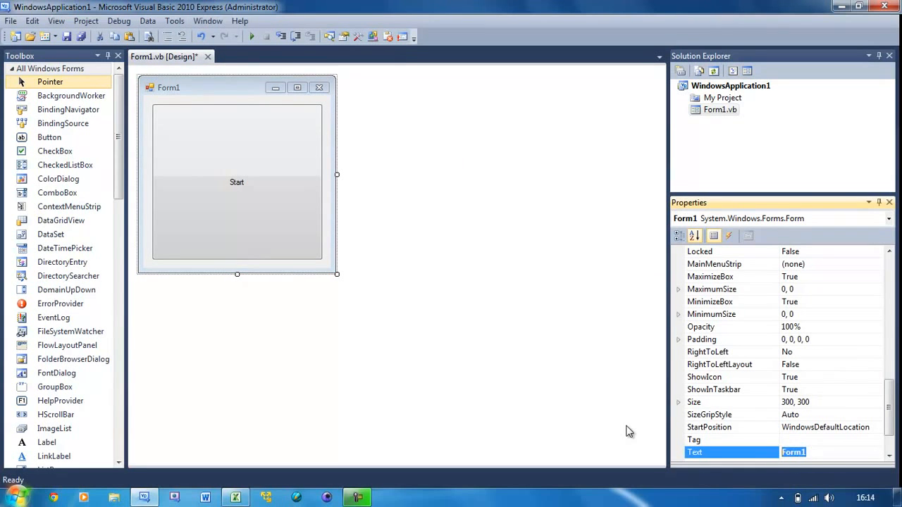
pyautogui.write('For Loop')
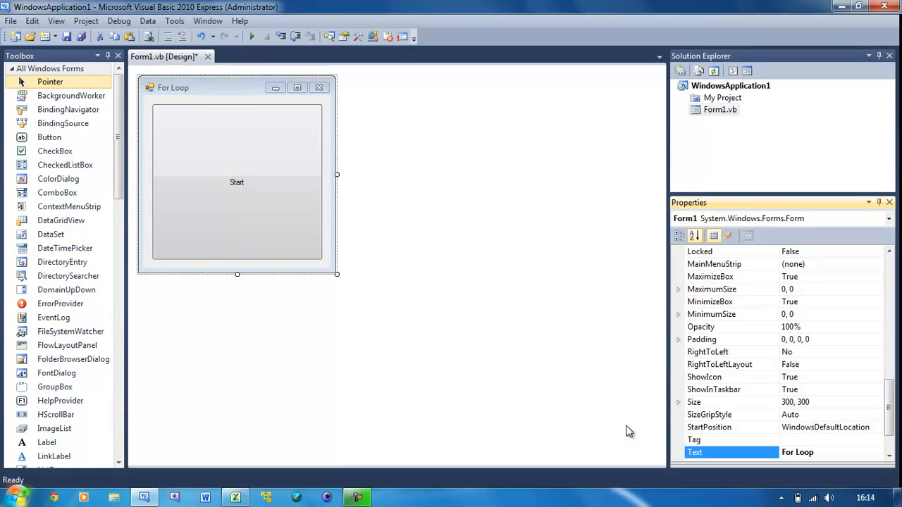
pyautogui.moveTo(265, 159)
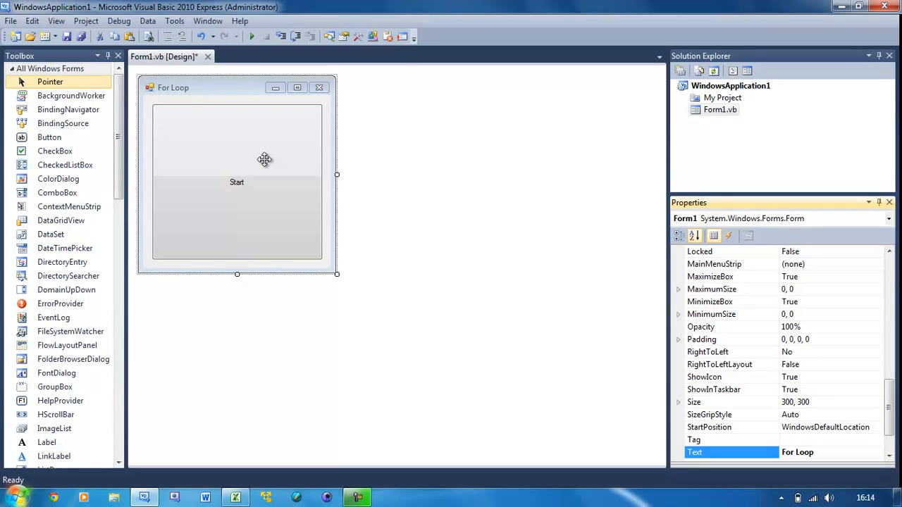
pyautogui.click(237, 182)
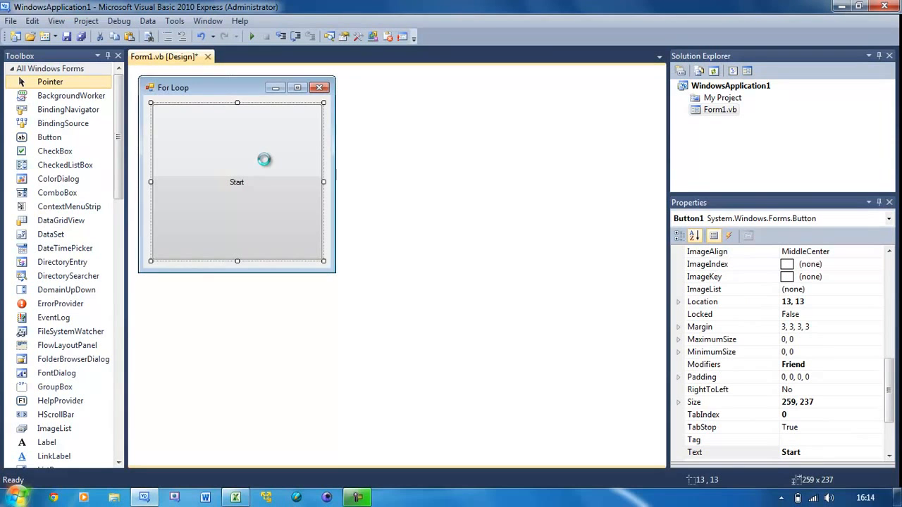
# Step: In the Start button's Click handler, write 'Dim myNum As Integer = 0'
pyautogui.doubleClick(236, 181)
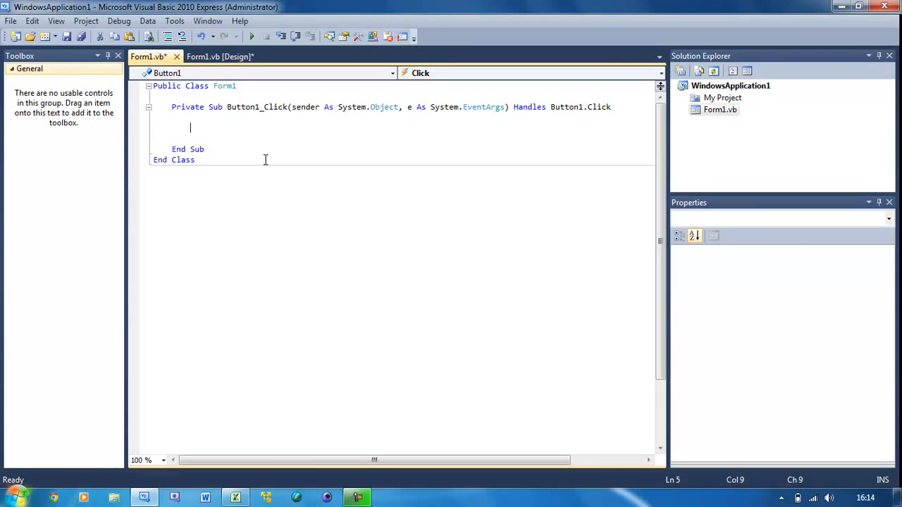
pyautogui.write('Dim')
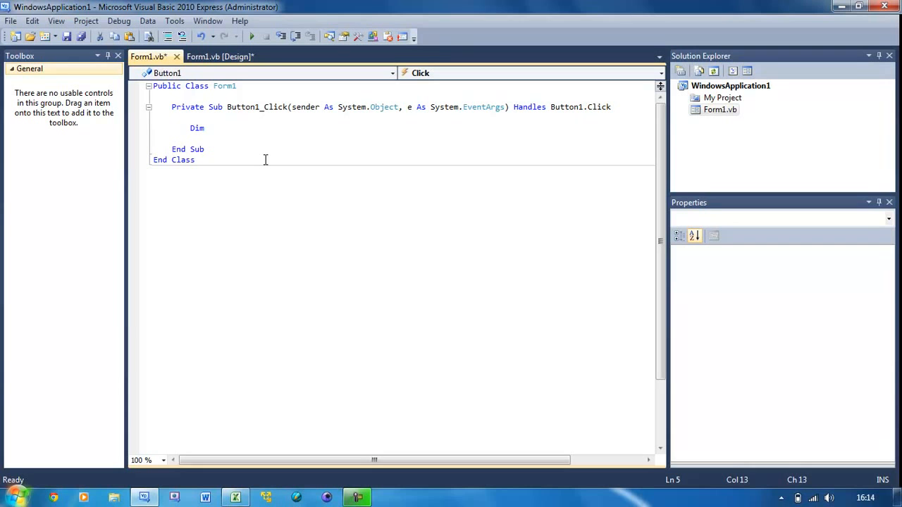
pyautogui.write('myNum As')
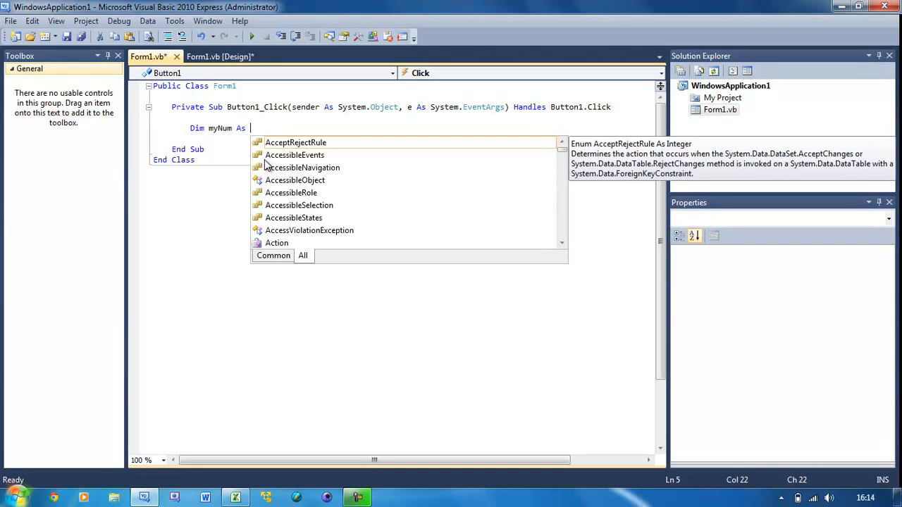
pyautogui.write('integer')
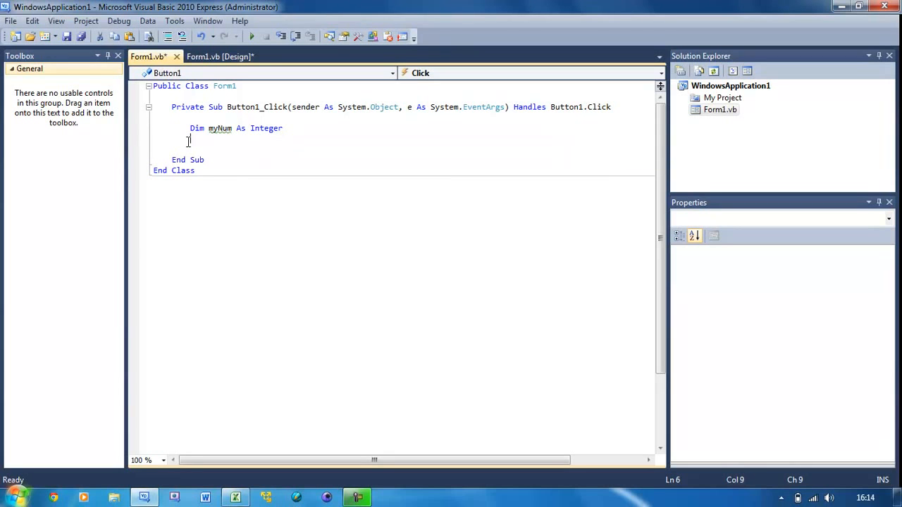
pyautogui.write('mynum')
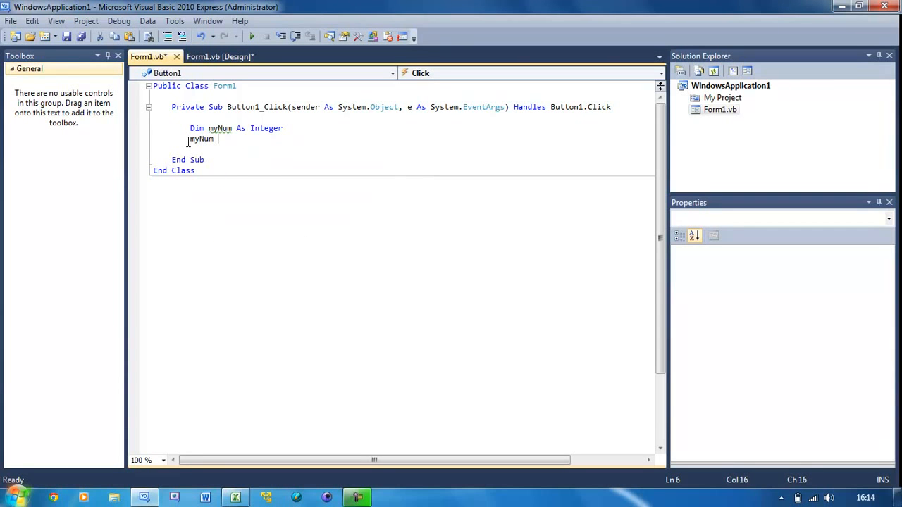
pyautogui.write('= 0')
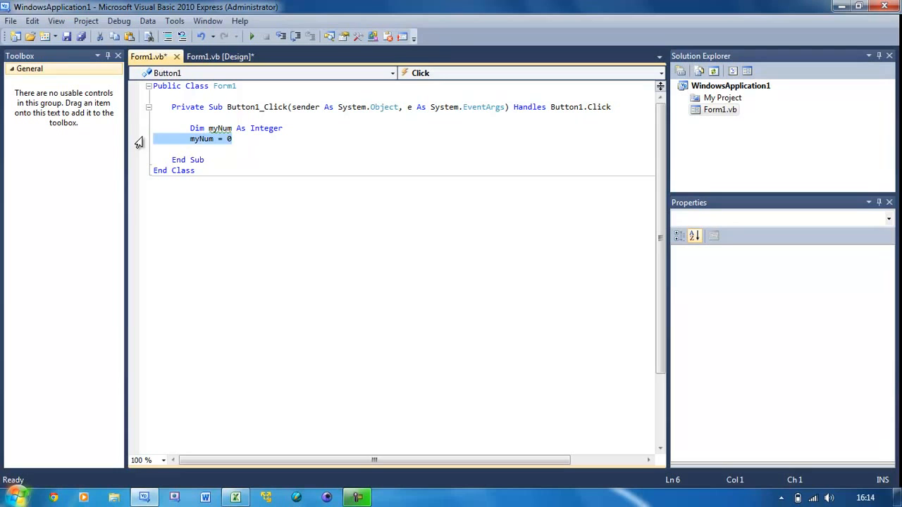
pyautogui.write('= 0')
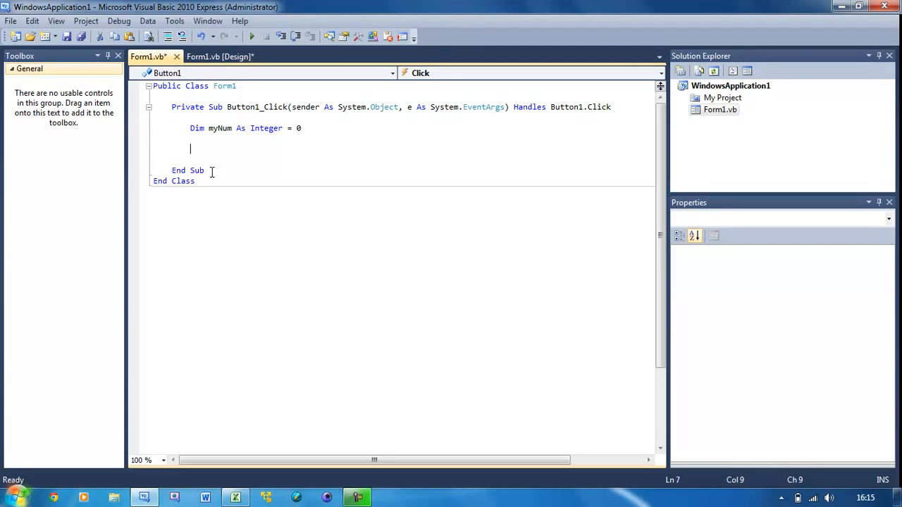
pyautogui.moveTo(275, 201)
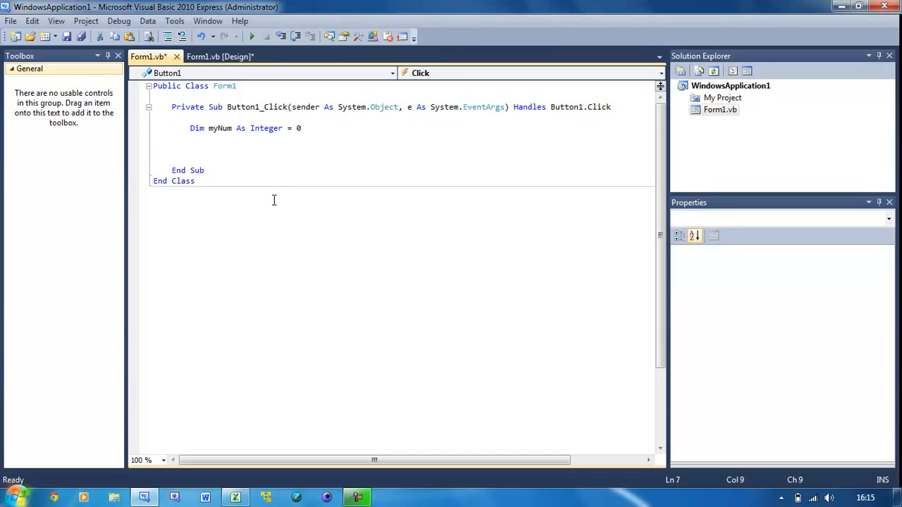
# Step: Add a For loop running myNum from 0 to 5, closed with Next
pyautogui.write('For myNum')
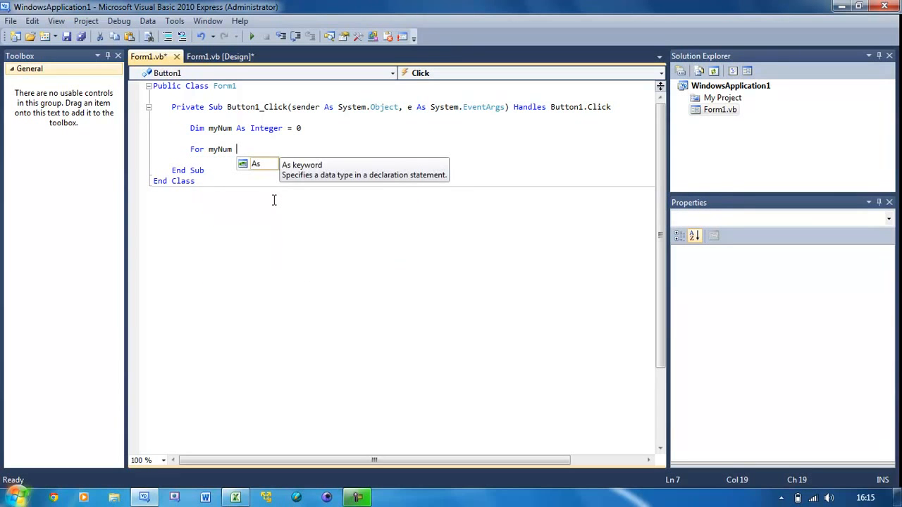
pyautogui.write('= 0 To')
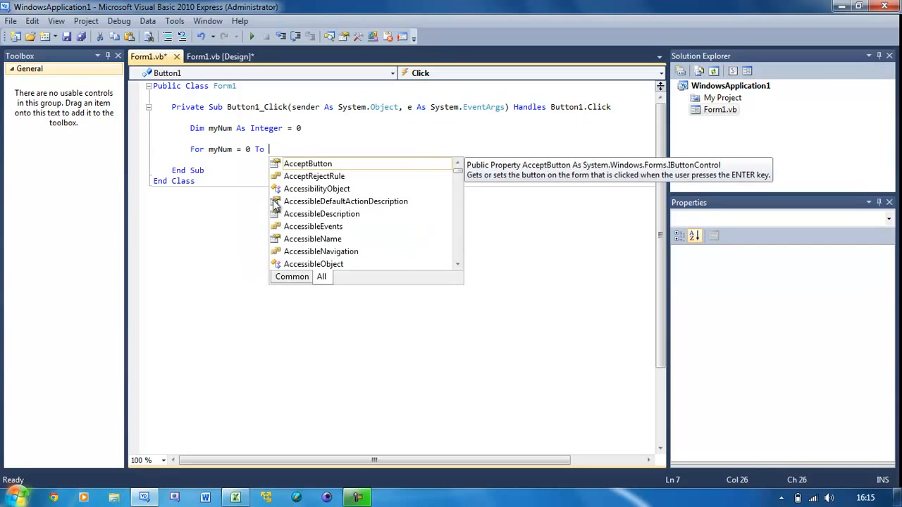
pyautogui.write('5')
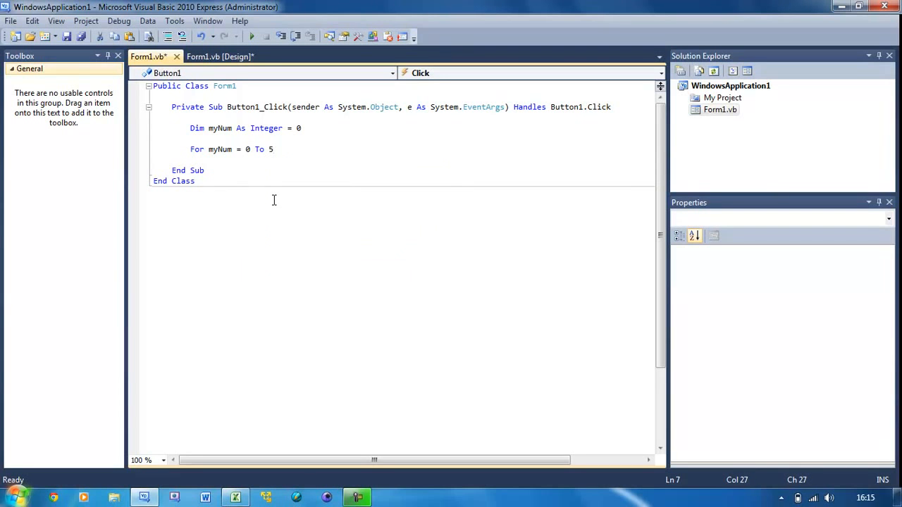
pyautogui.write('Next')
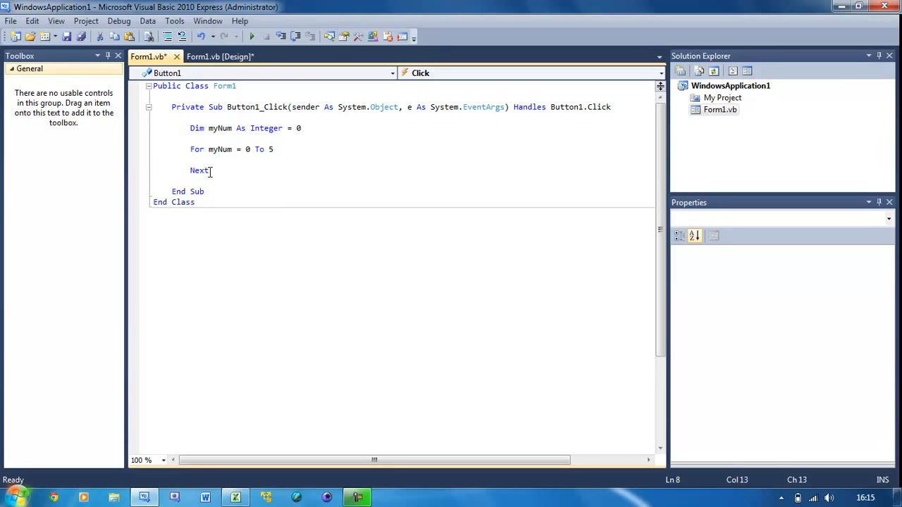
# Step: Inside the loop, write MessageBox.Show("myNum: " & myNum)
pyautogui.write('MessageBox.')
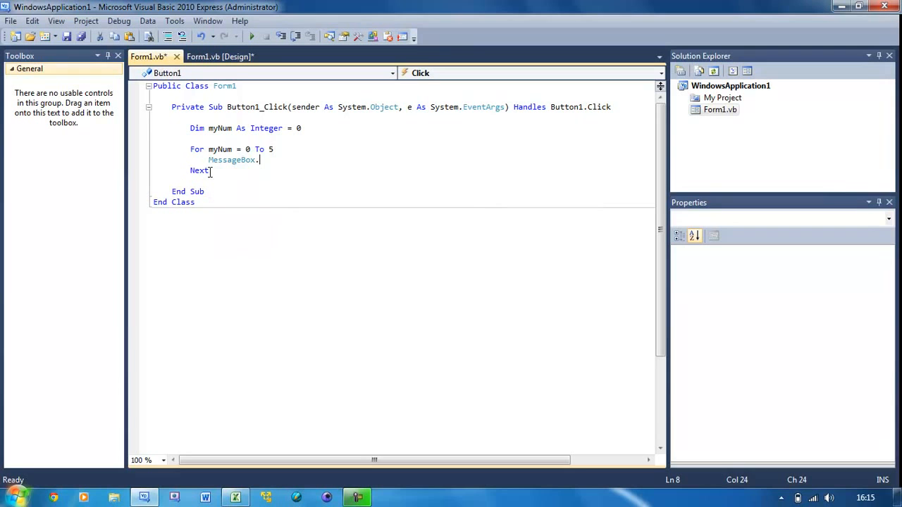
pyautogui.write('Show()')
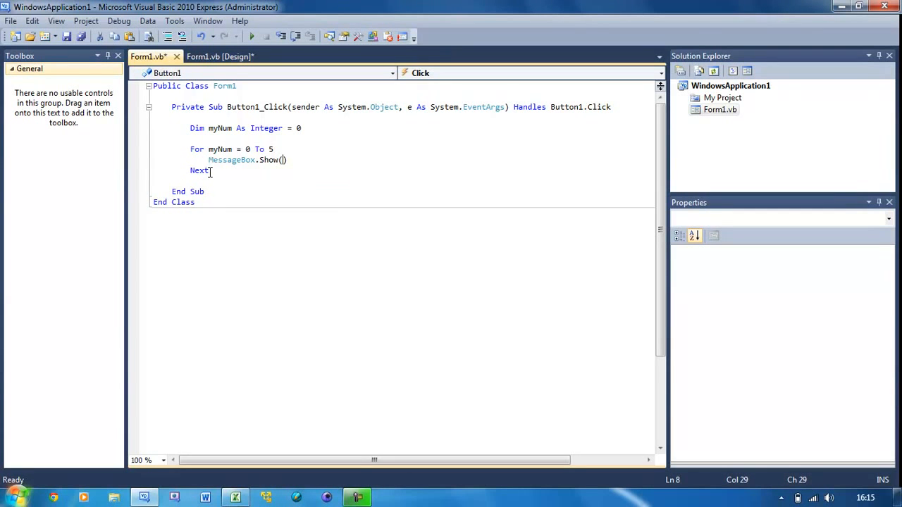
pyautogui.write('my"')
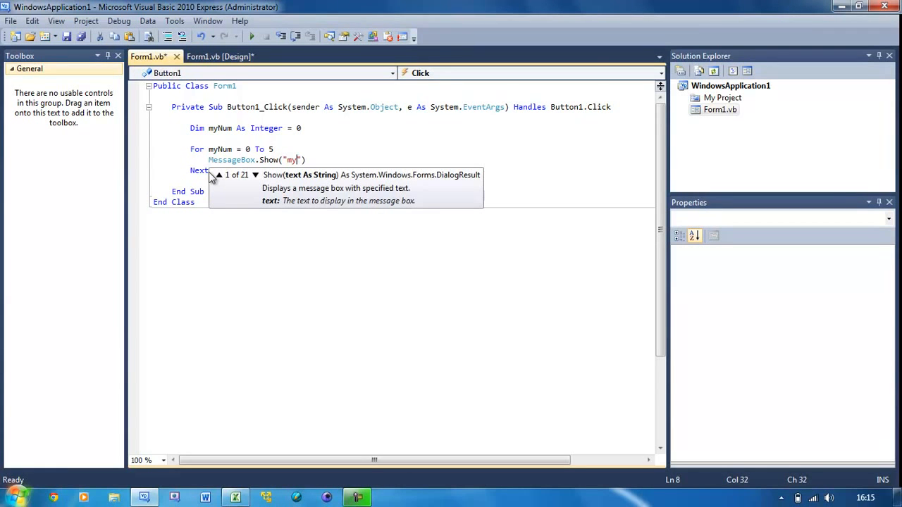
pyautogui.write('Num:')
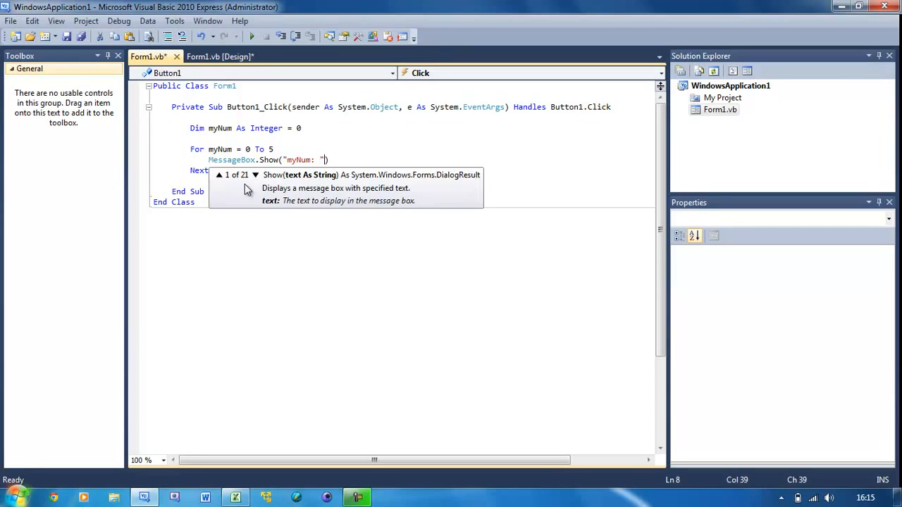
pyautogui.write('&')
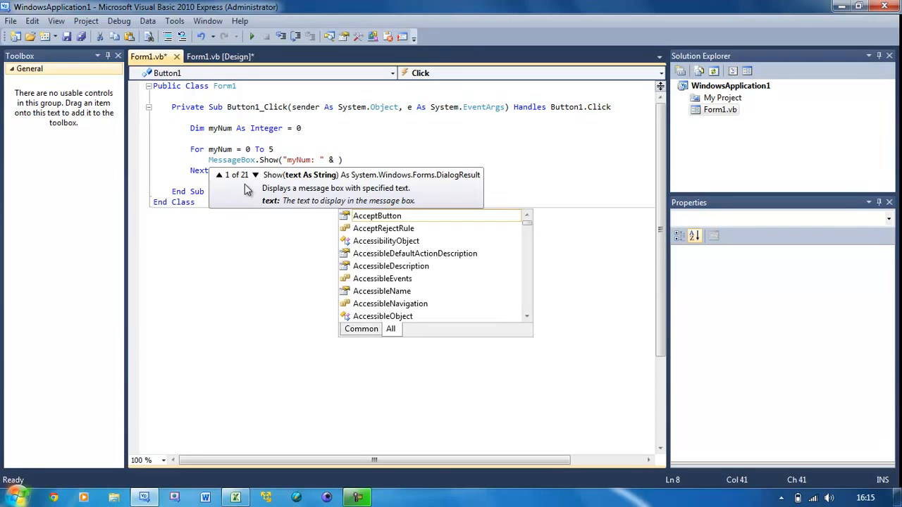
pyautogui.write('myNum')
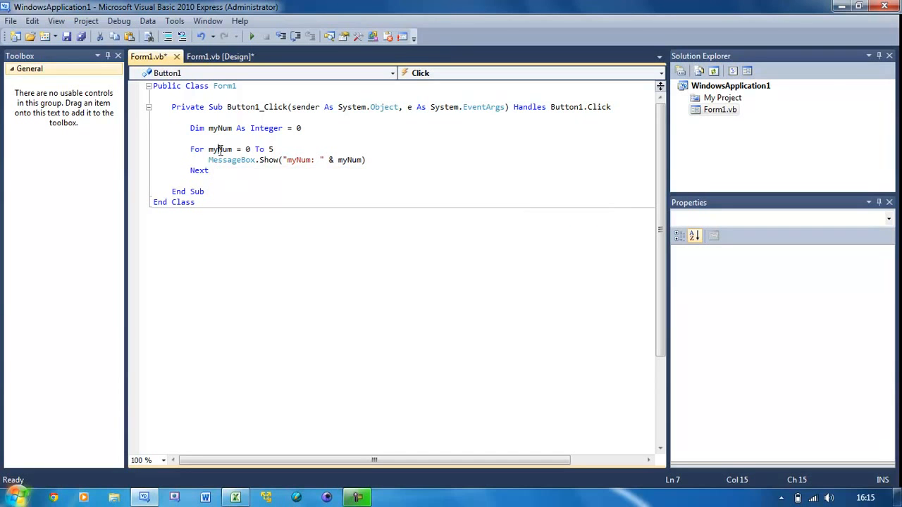
pyautogui.click(205, 191)
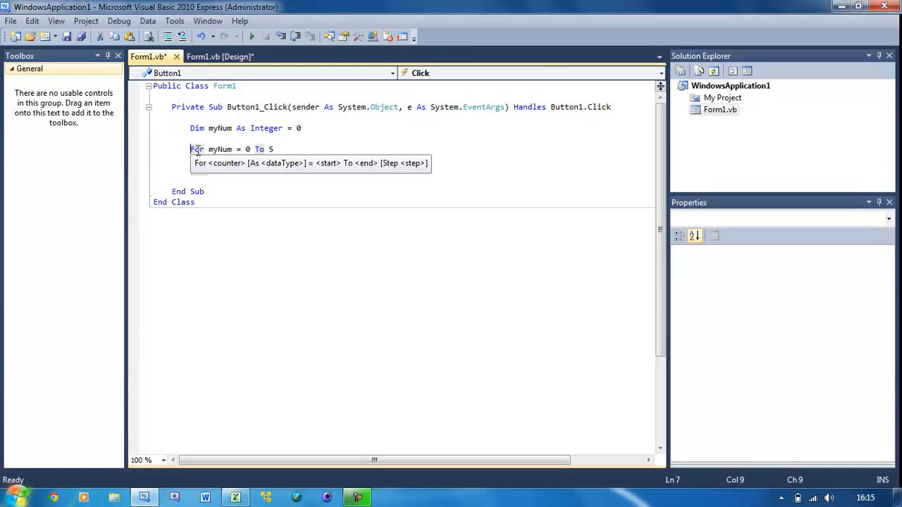
pyautogui.write('MessageBox.Show("myNum: " & myNum)')
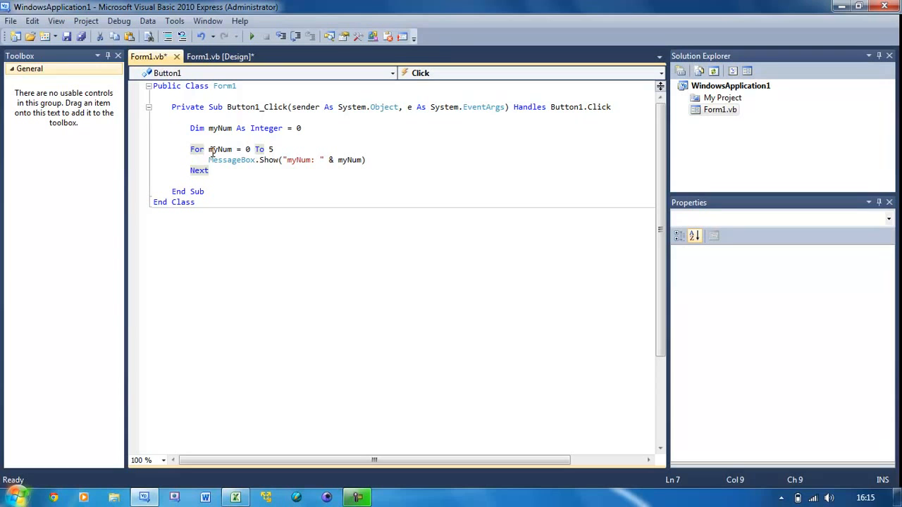
pyautogui.moveTo(247, 148)
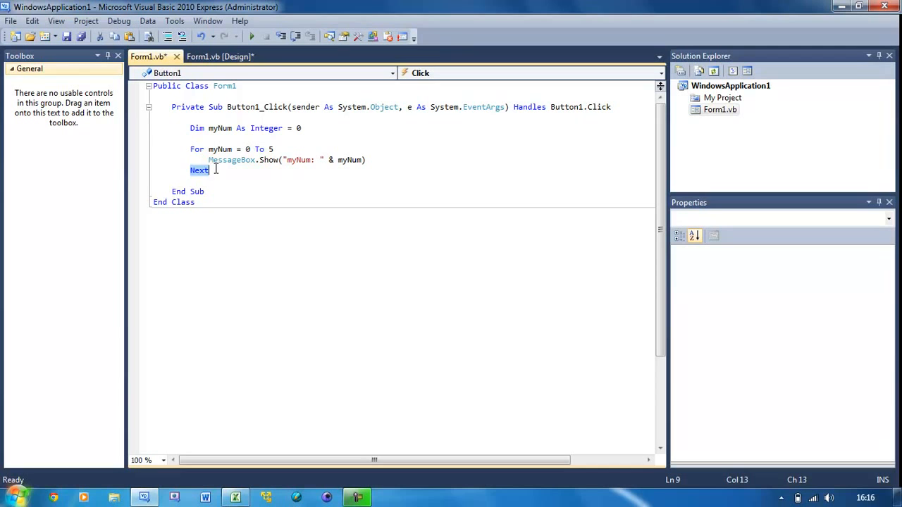
pyautogui.moveTo(251, 36)
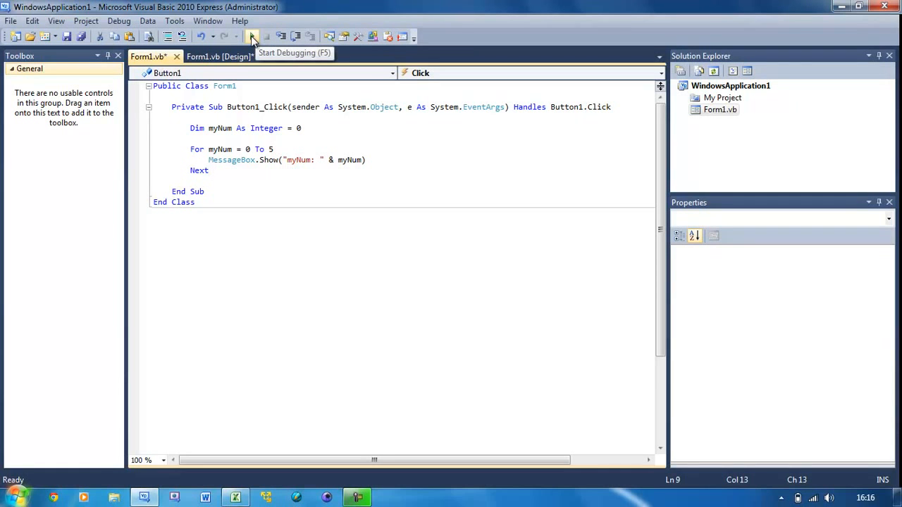
pyautogui.click(252, 35)
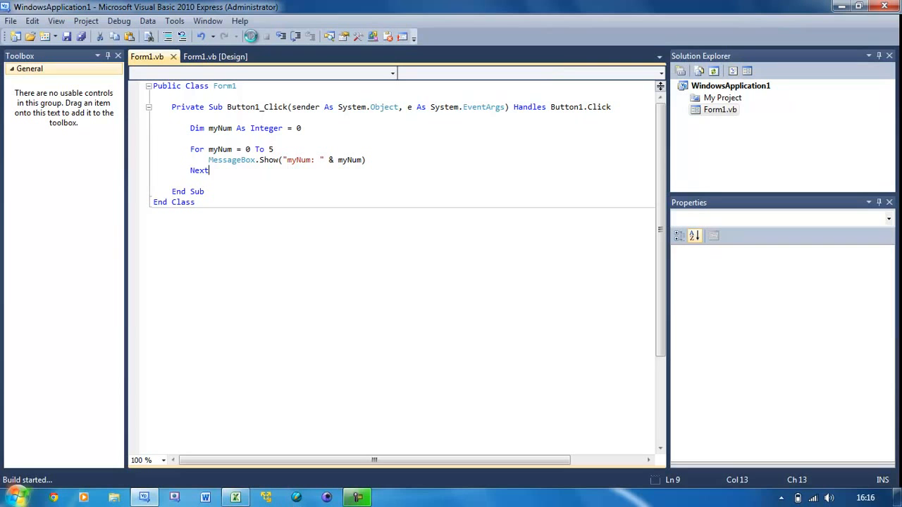
pyautogui.click(252, 37)
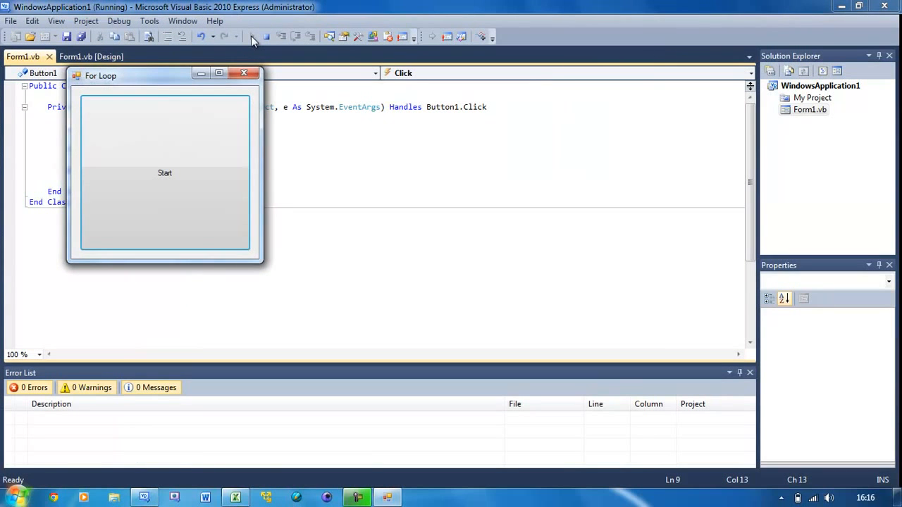
pyautogui.click(165, 173)
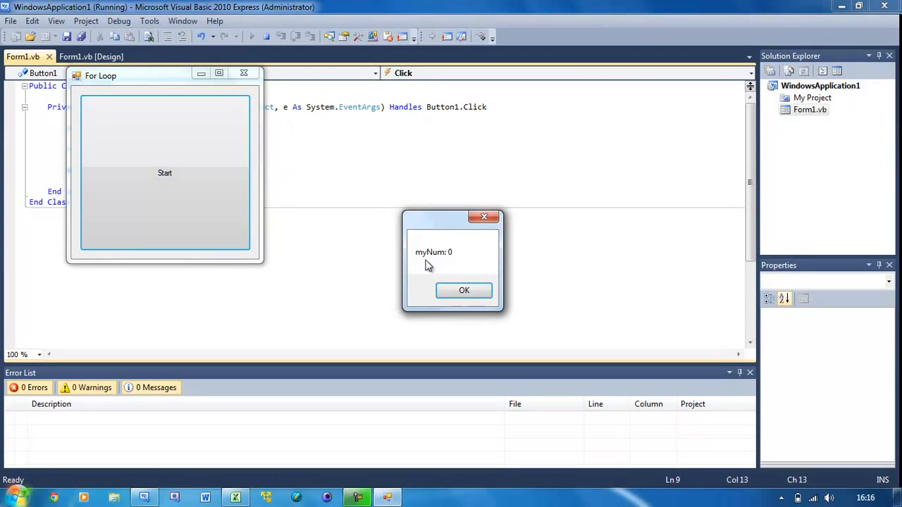
pyautogui.moveTo(464, 291)
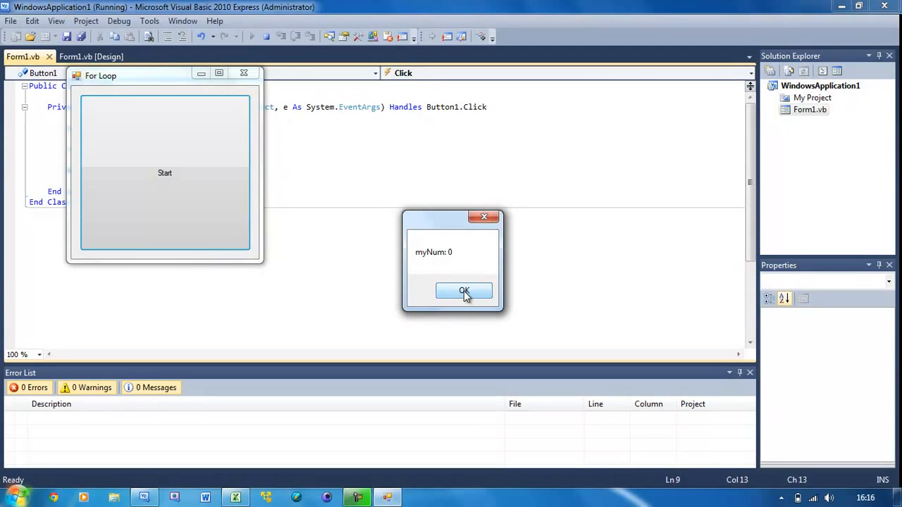
pyautogui.click(464, 292)
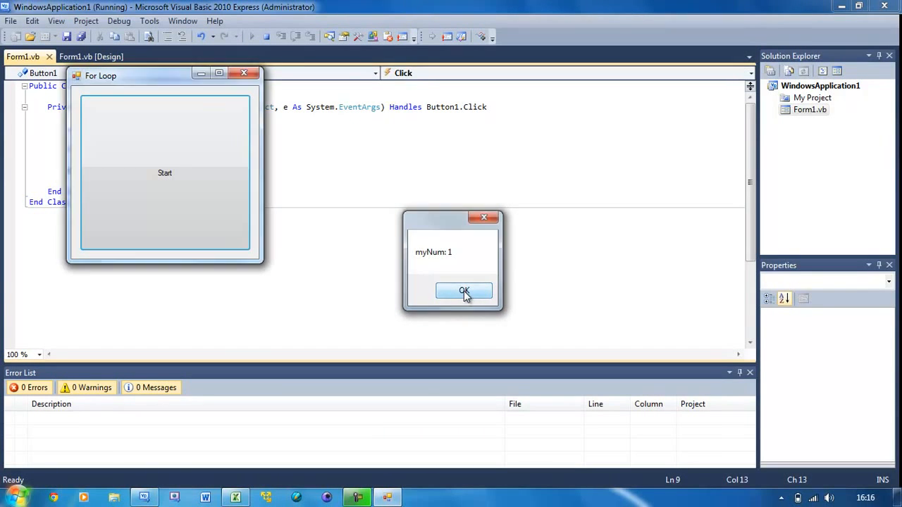
pyautogui.click(464, 291)
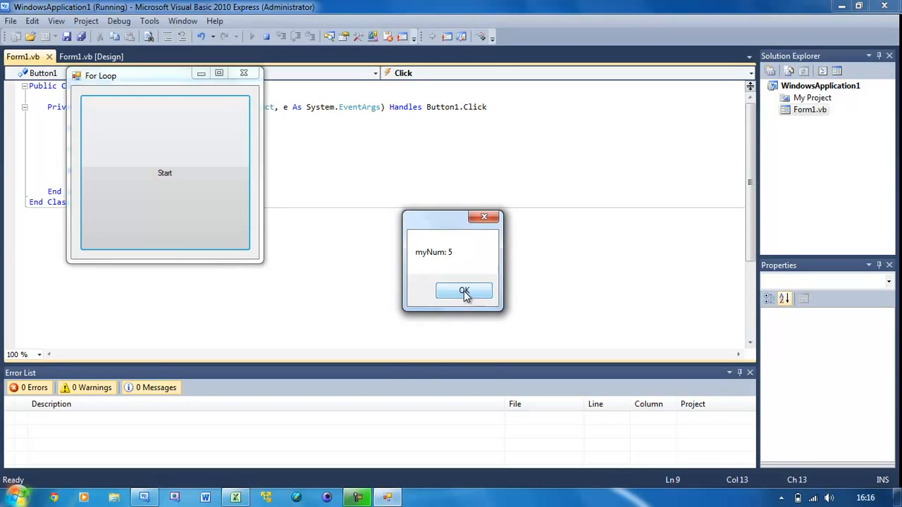
pyautogui.click(464, 292)
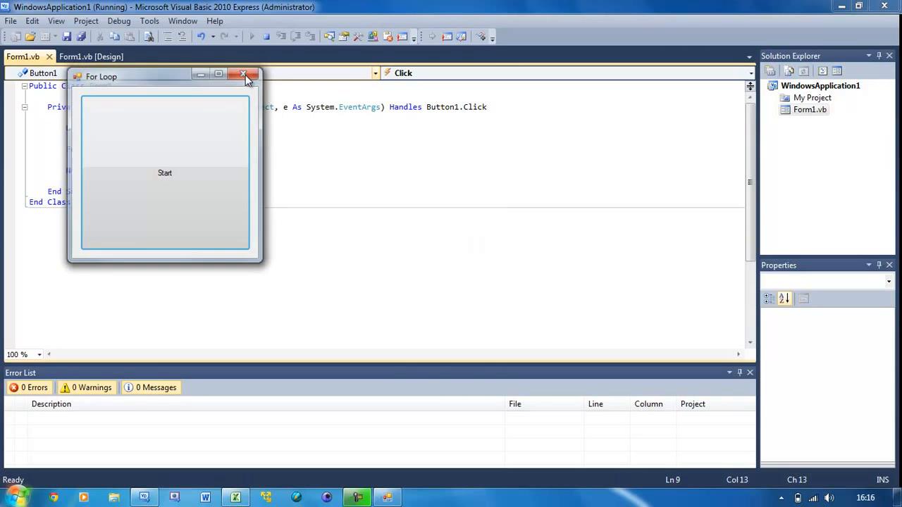
pyautogui.click(243, 75)
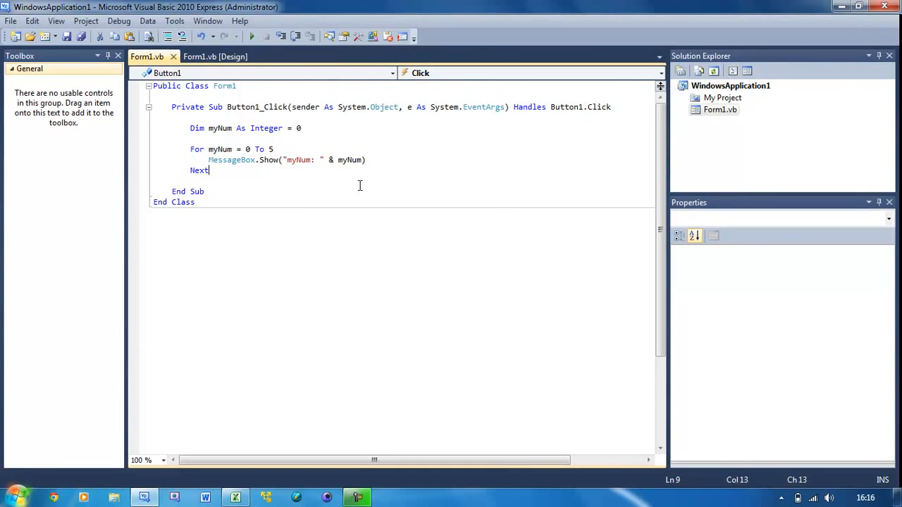